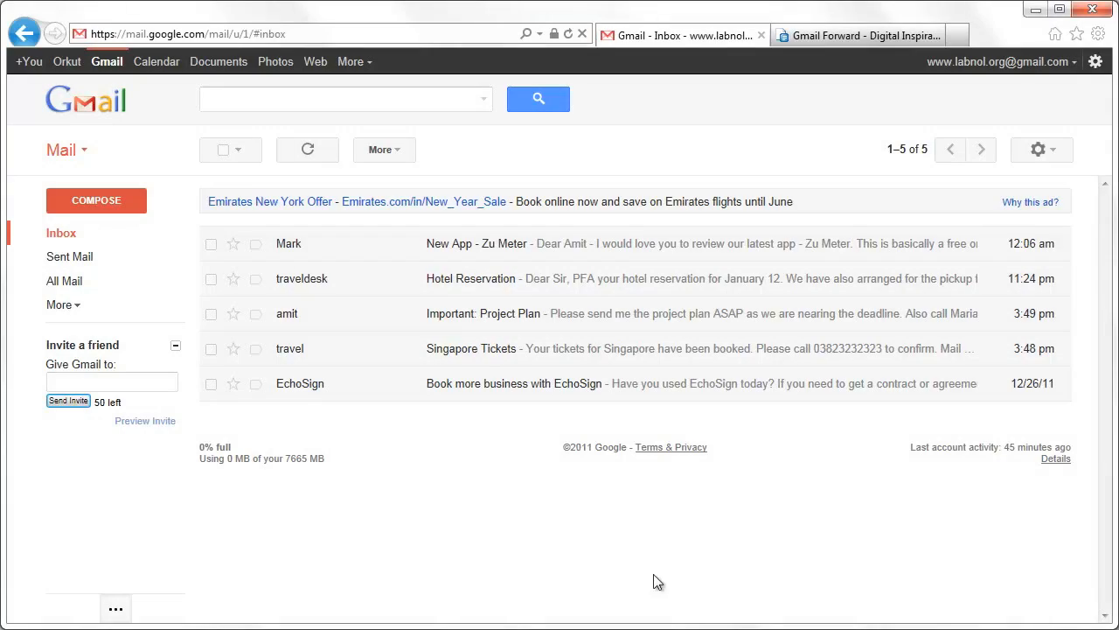
mouse_move(500, 524)
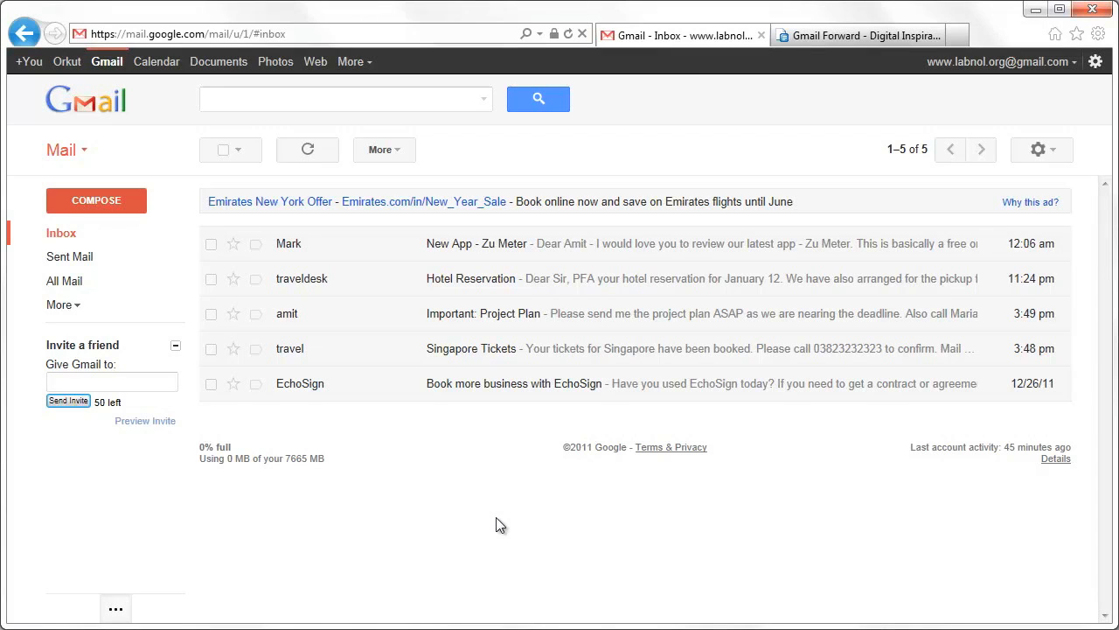
- Create the Gmail labels EverNote, Web Apps and Travel from the expanded label list
click(63, 305)
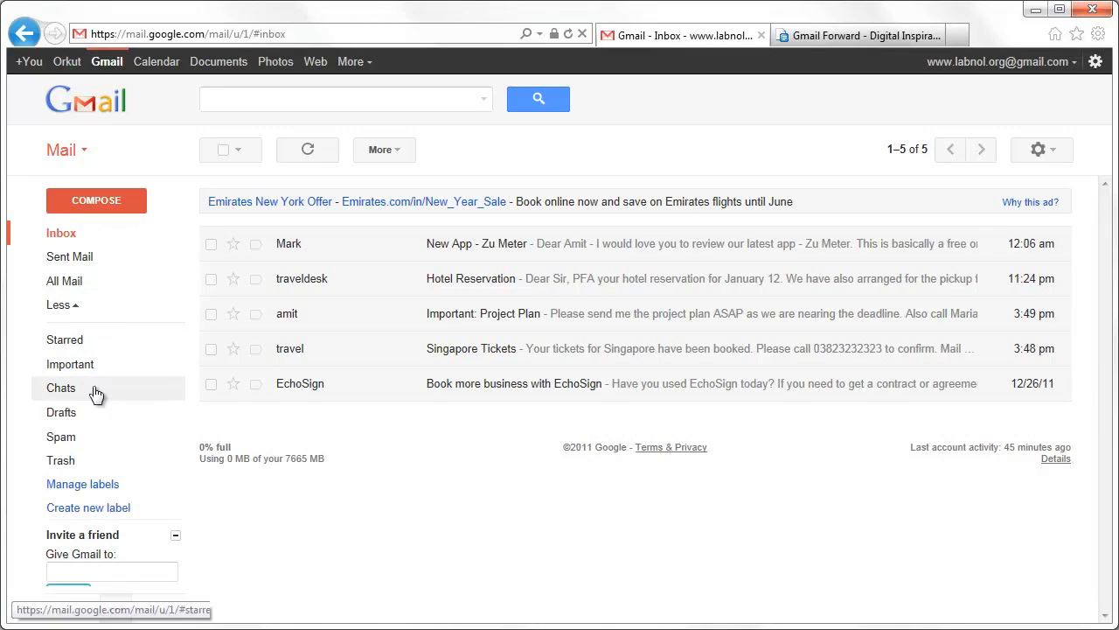
click(87, 507)
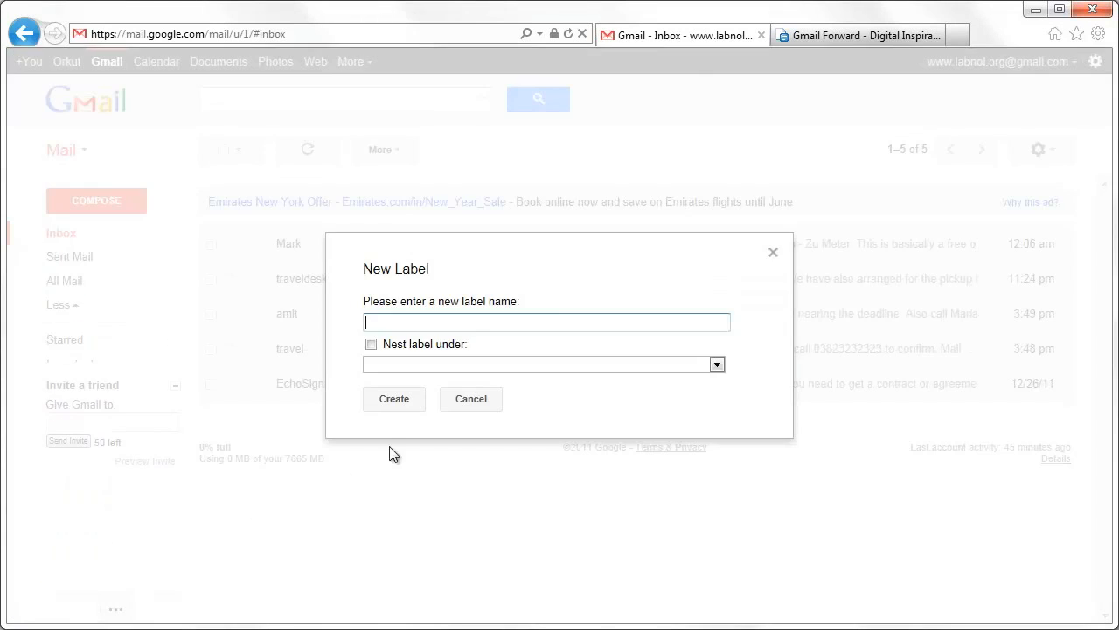
text(EverN)
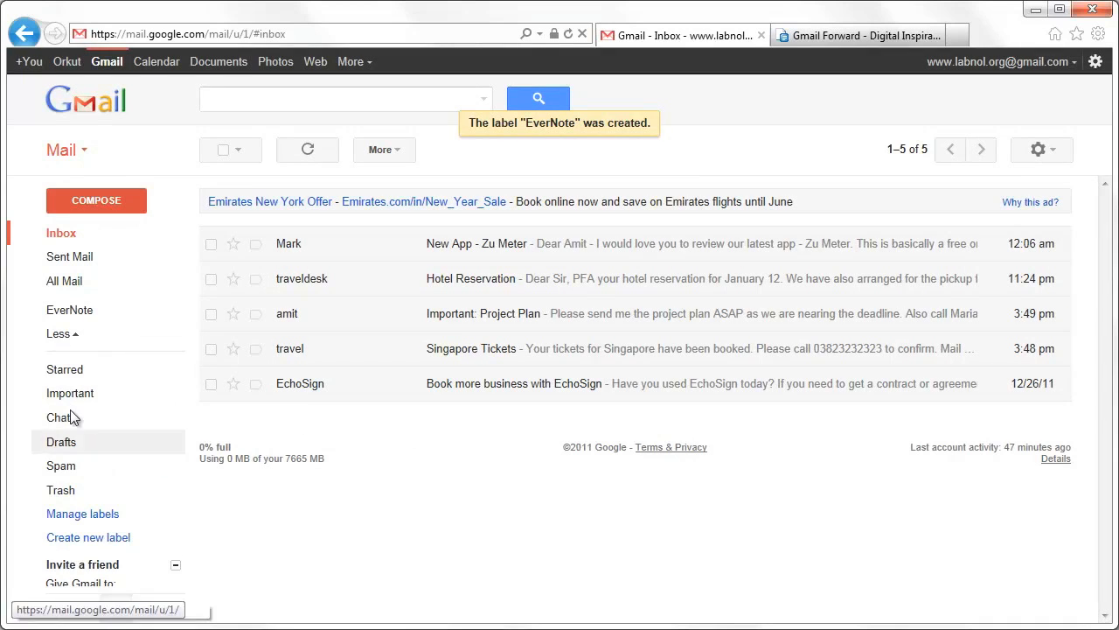
text(Web Apps)
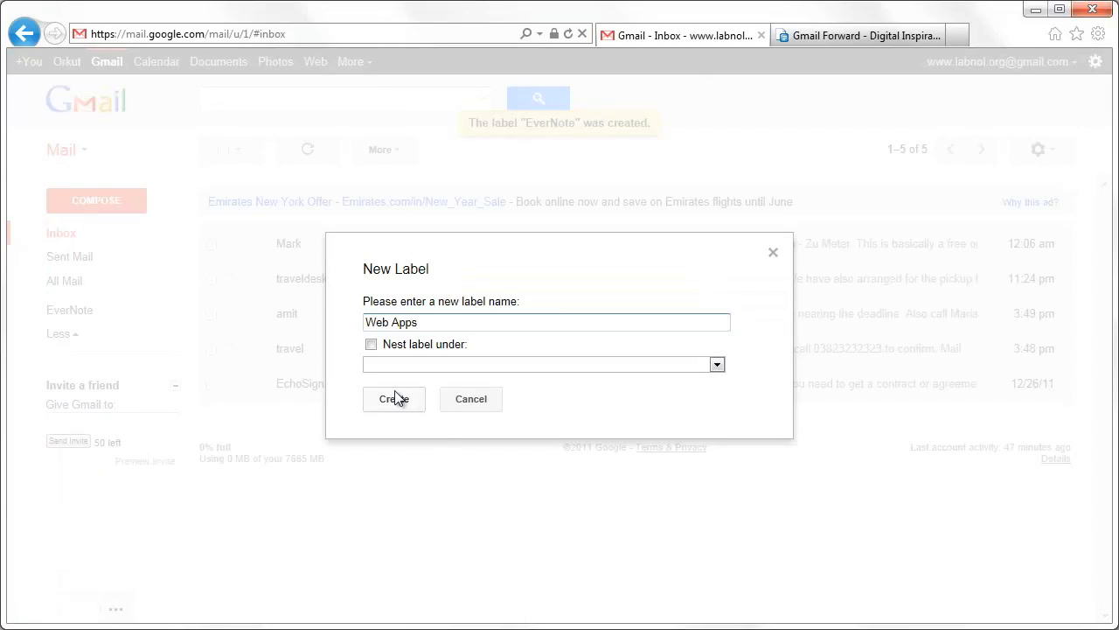
click(393, 398)
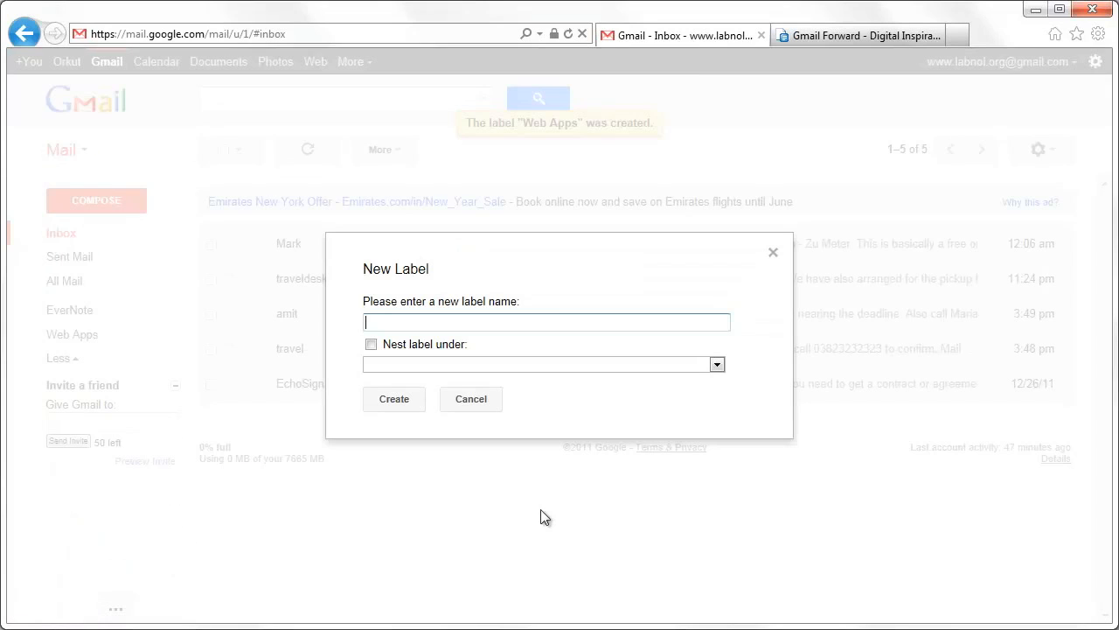
text(Travel)
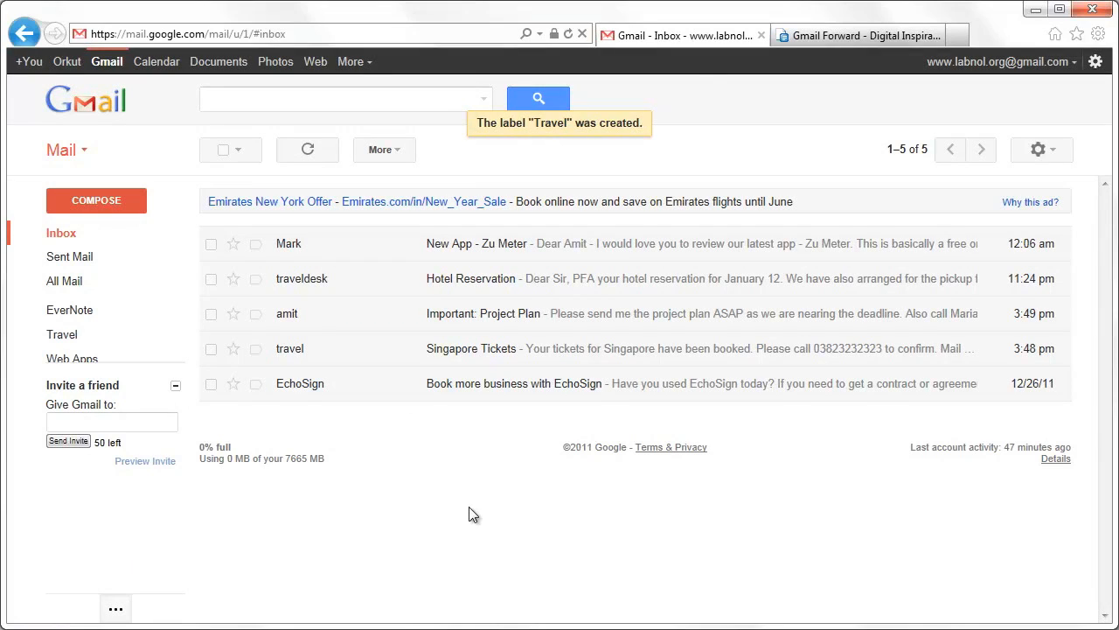
- Move the hotel reservation and Singapore Tickets messages to Travel and file Project Plan under EverNote
click(209, 278)
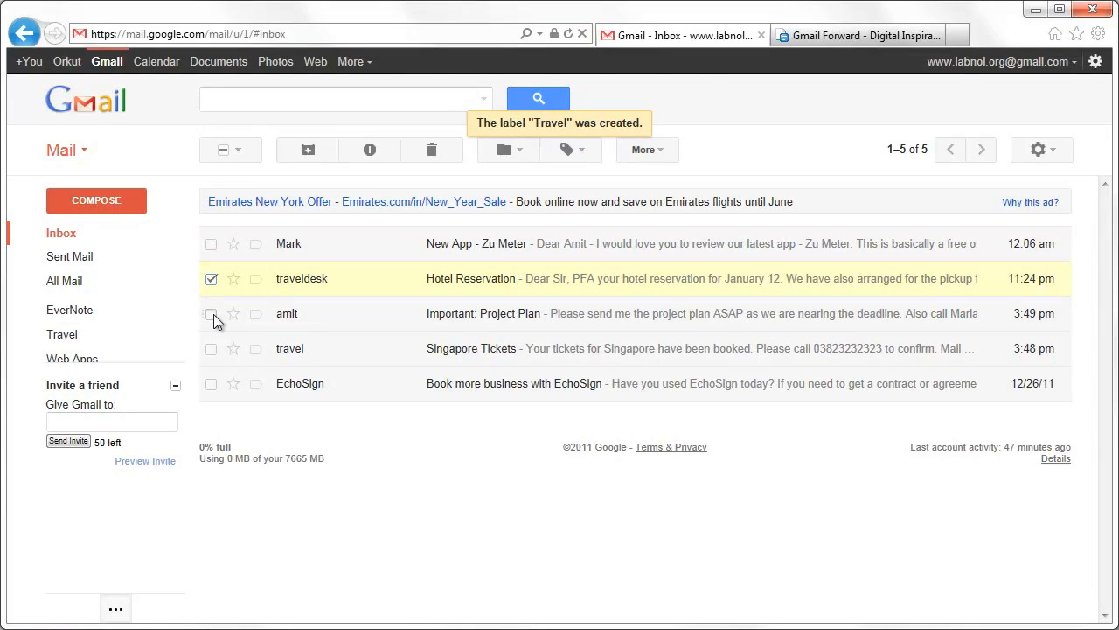
click(210, 348)
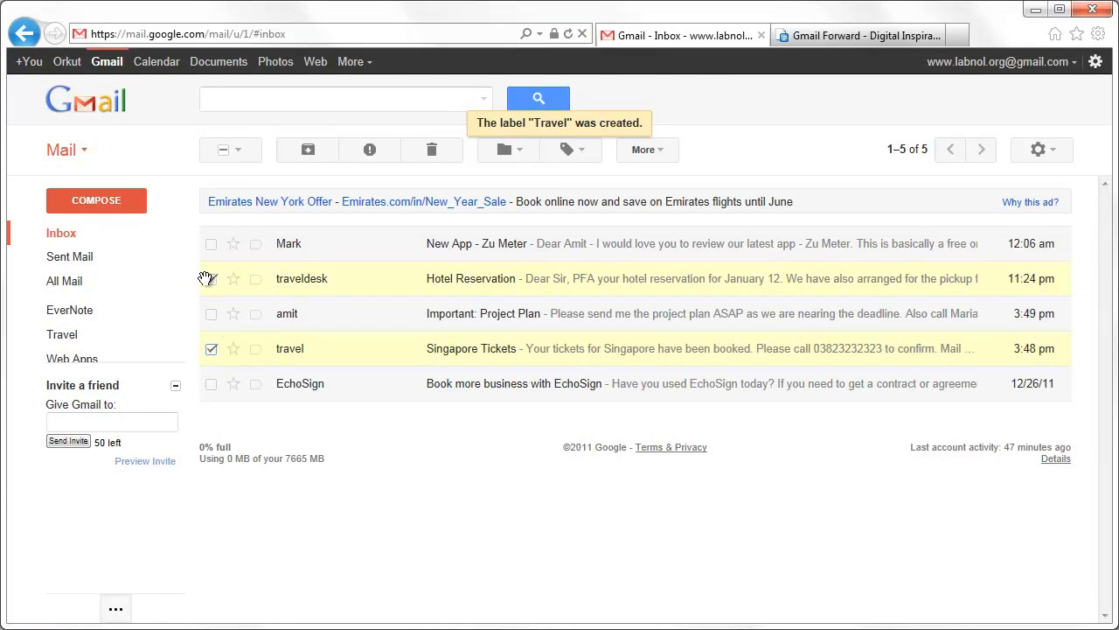
click(507, 150)
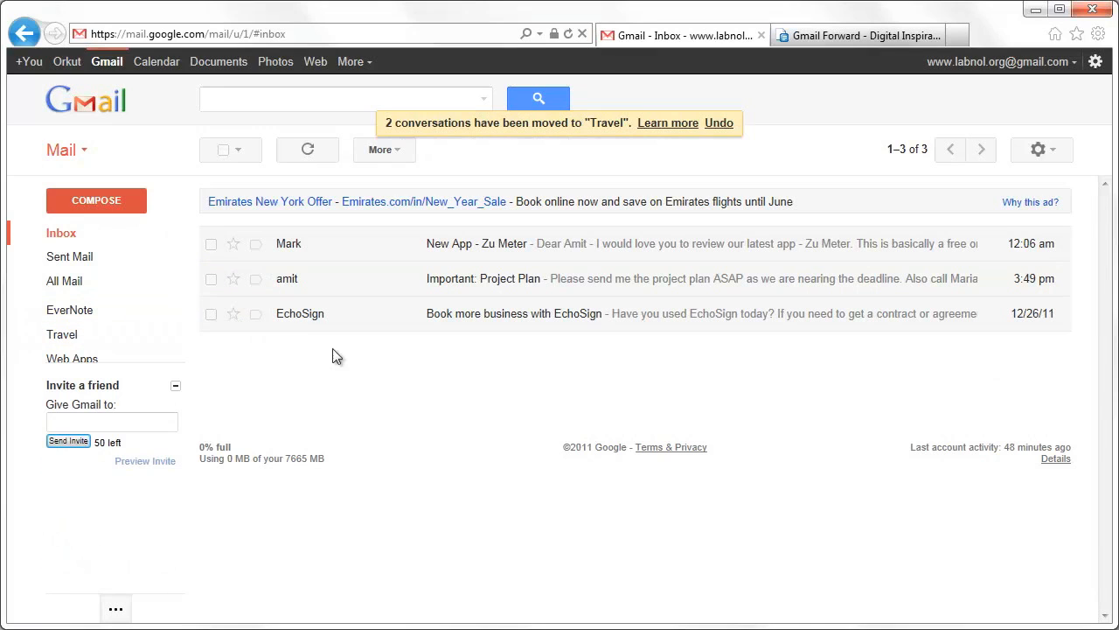
click(209, 243)
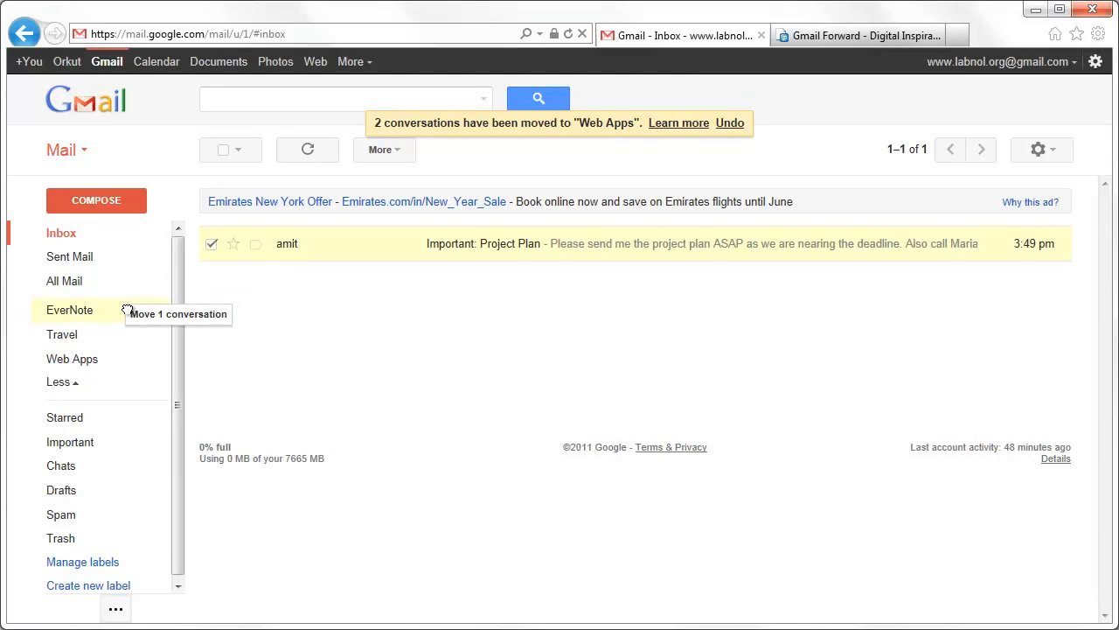
click(857, 35)
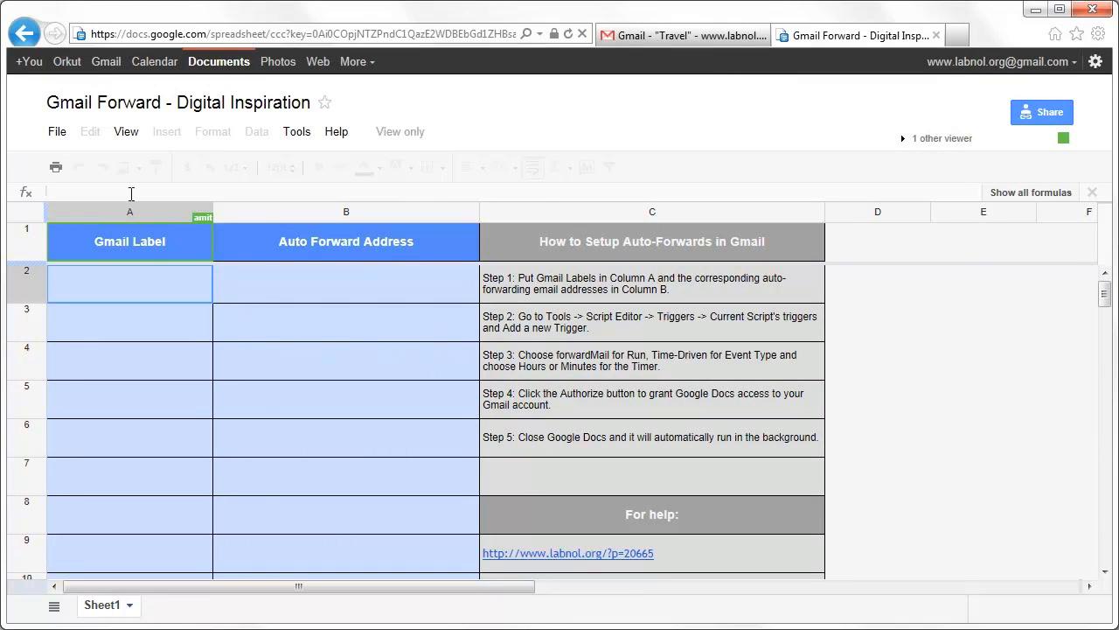
- Make a personal copy of the spreadsheet named My Gmail Forward Sheet
click(56, 132)
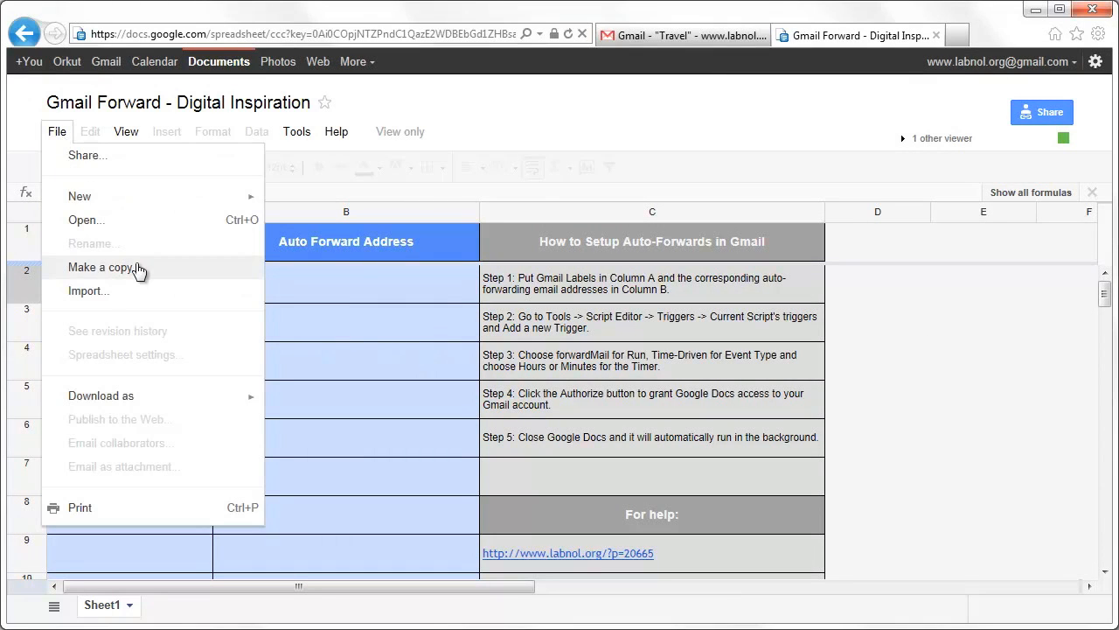
click(104, 266)
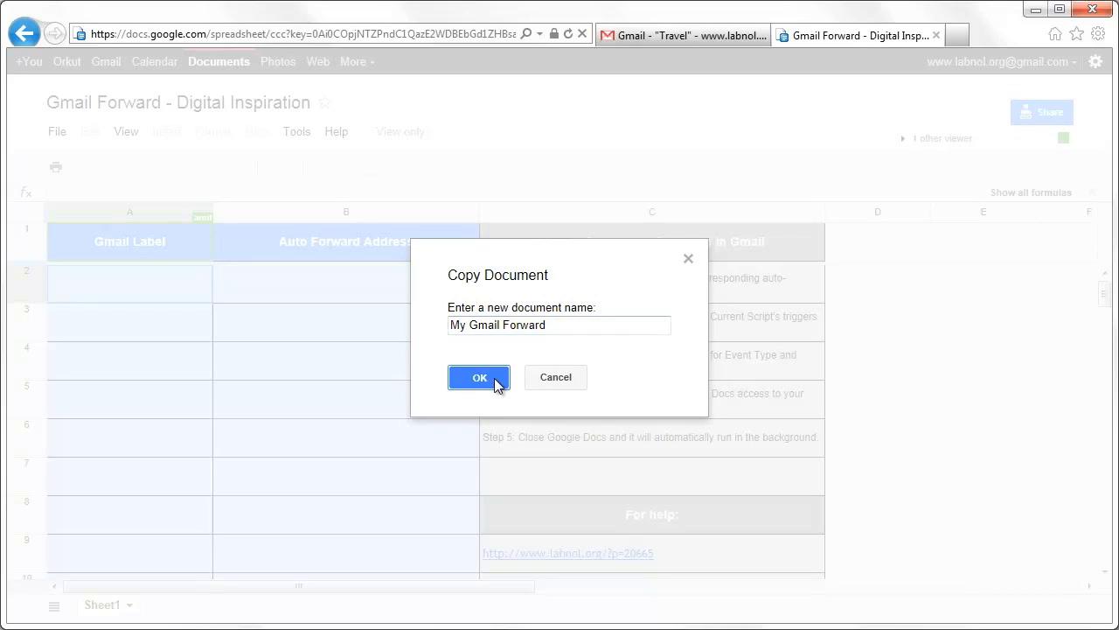
click(480, 378)
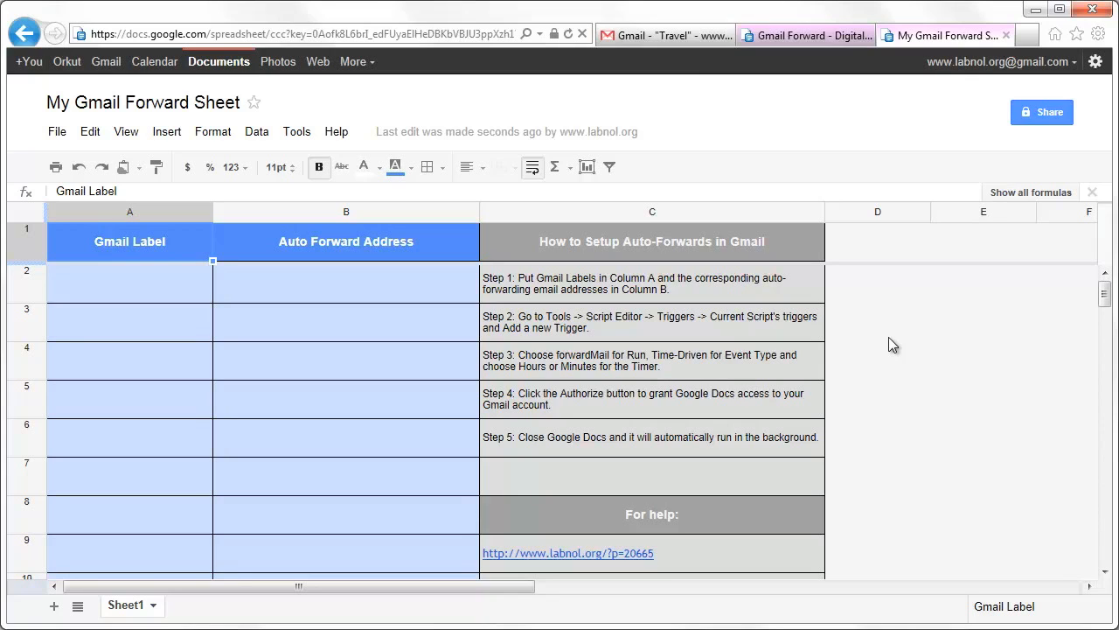
mouse_move(177, 304)
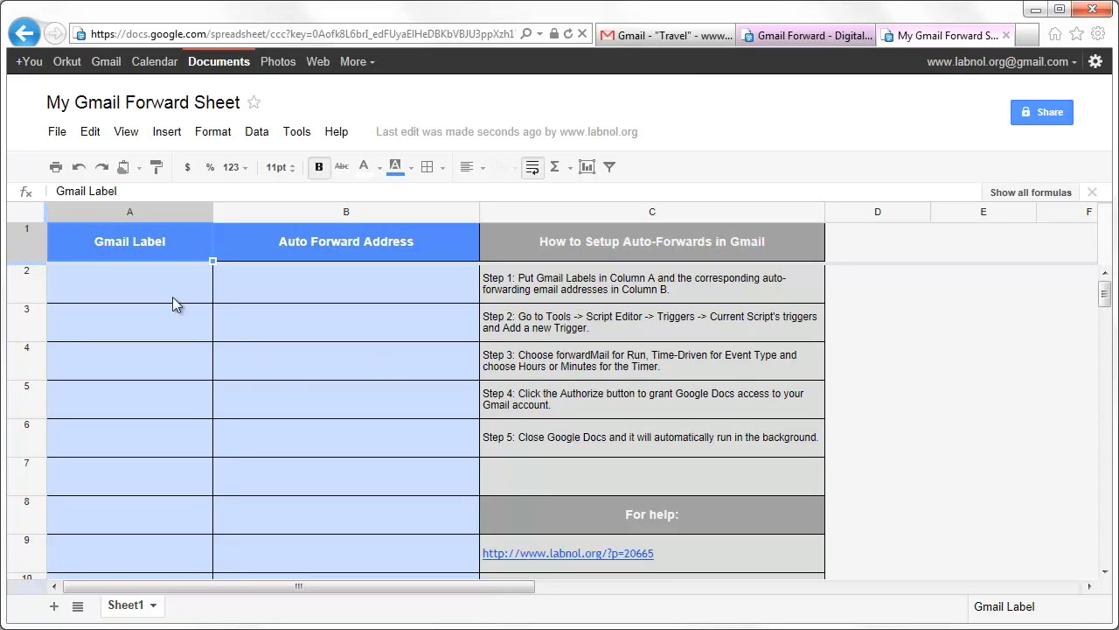
text(EverNote)
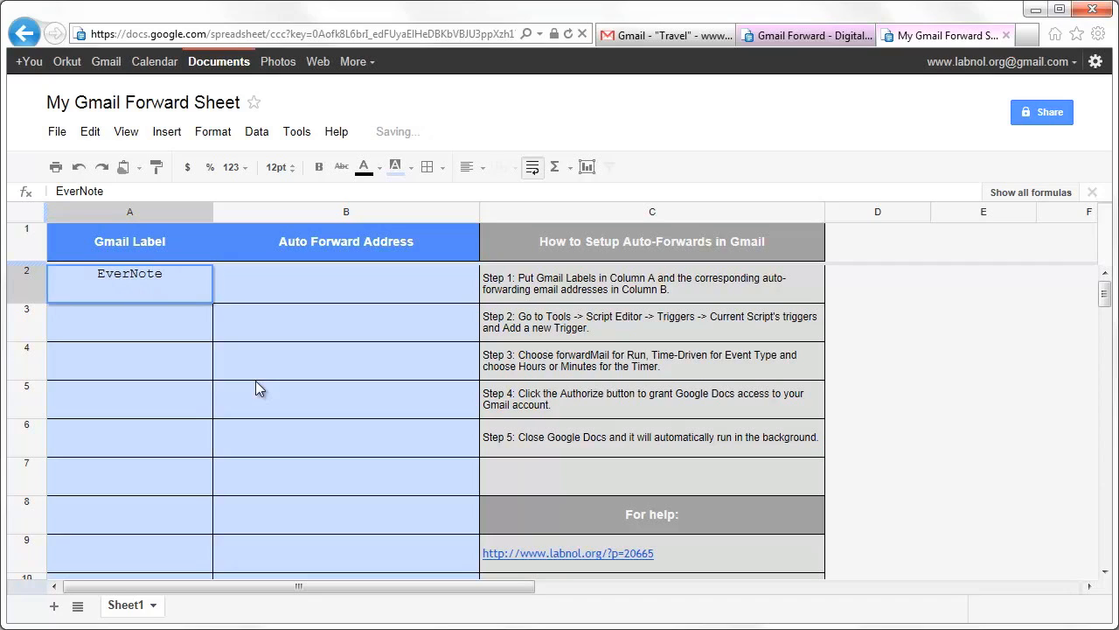
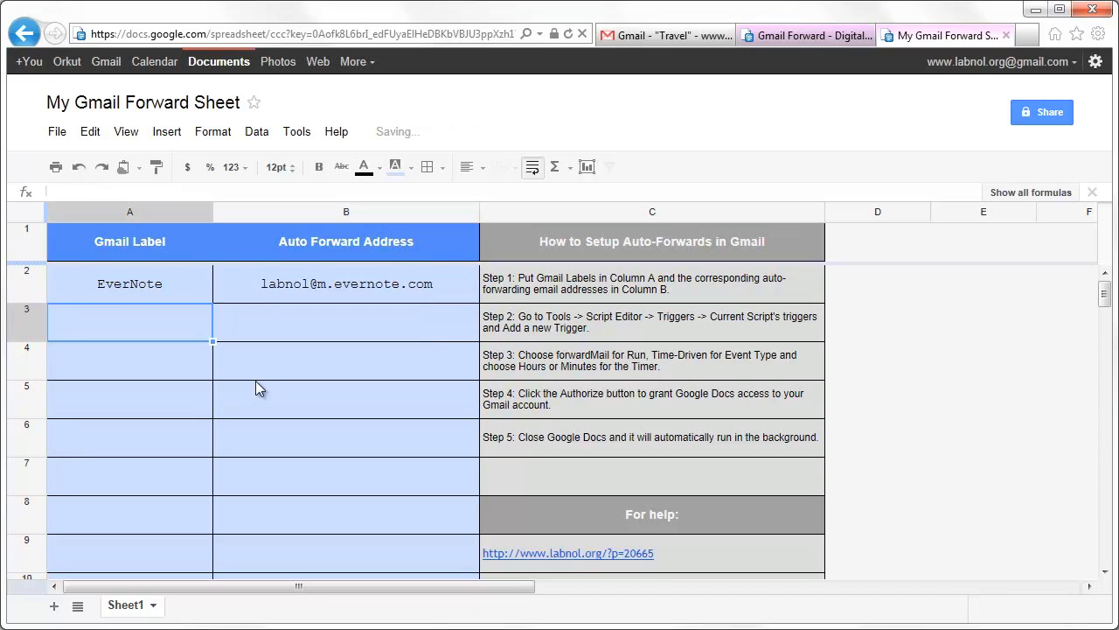
text(Travel)
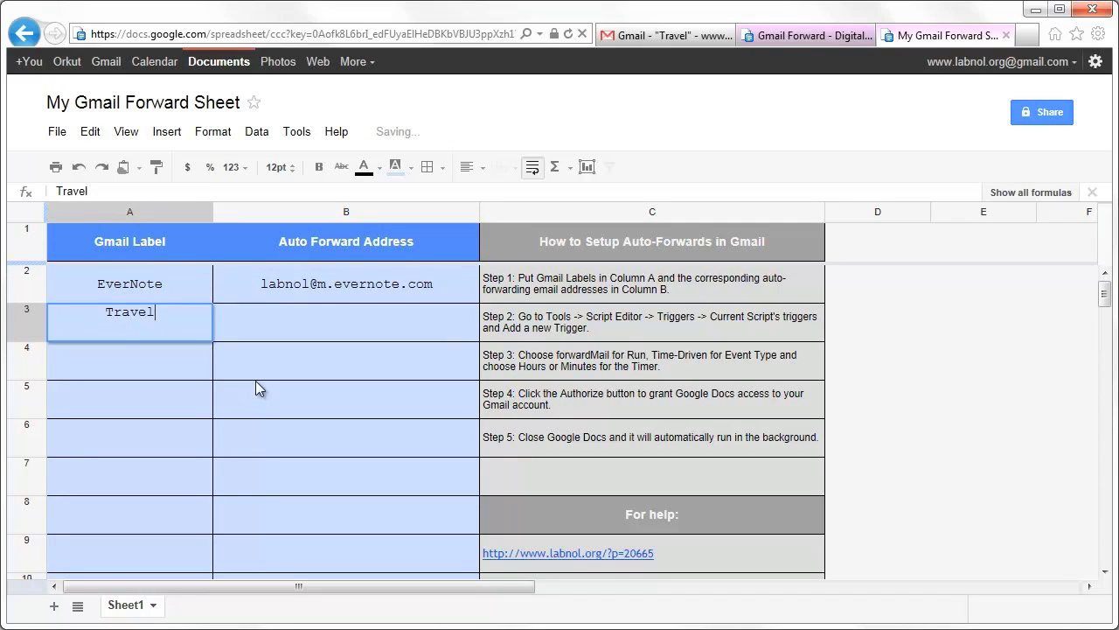
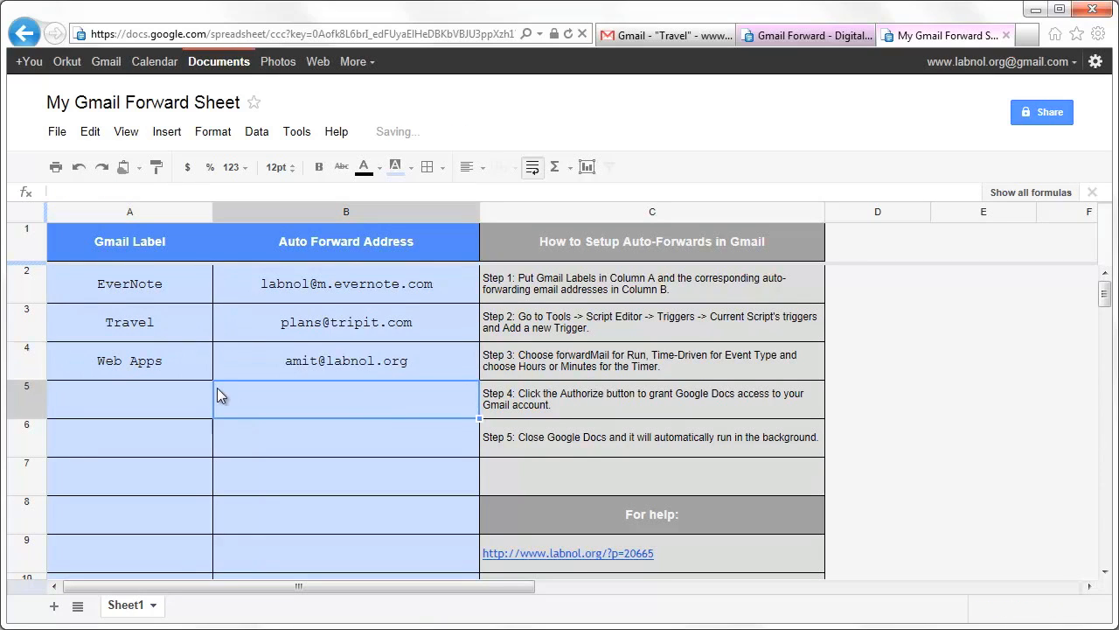
click(296, 131)
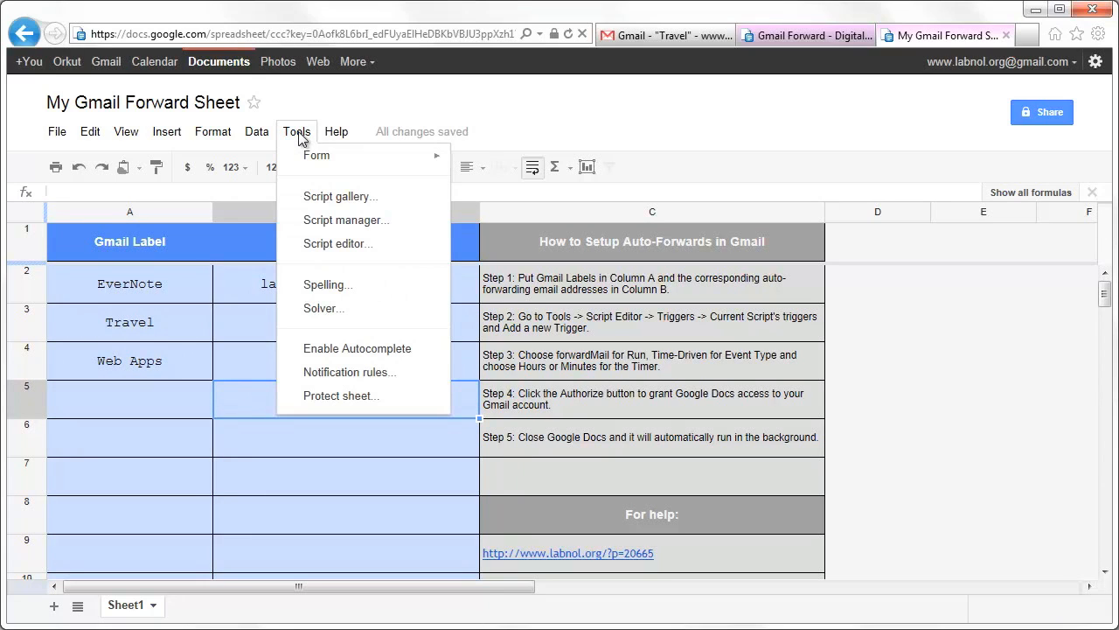
mouse_move(340, 243)
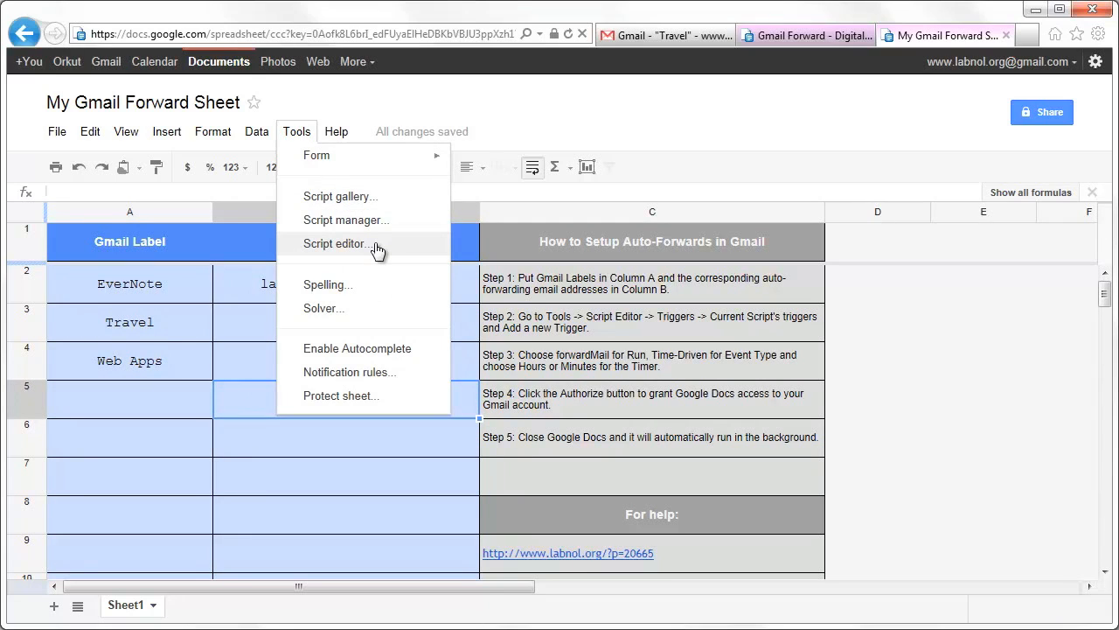
- Reach the current project's triggers in the script editor and add a new trigger
click(336, 243)
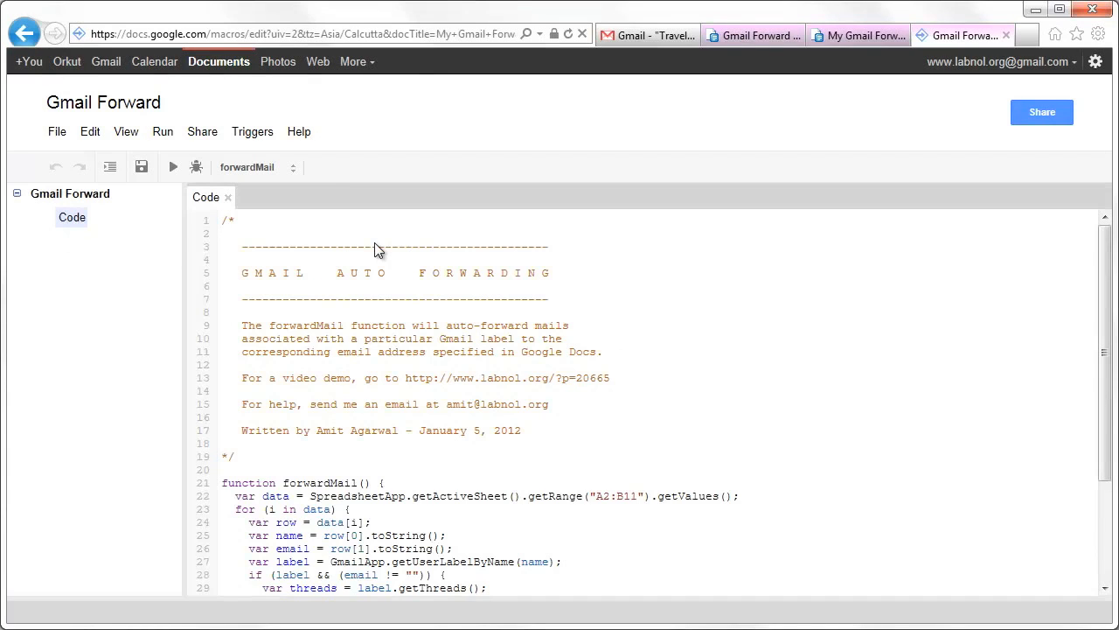
click(252, 131)
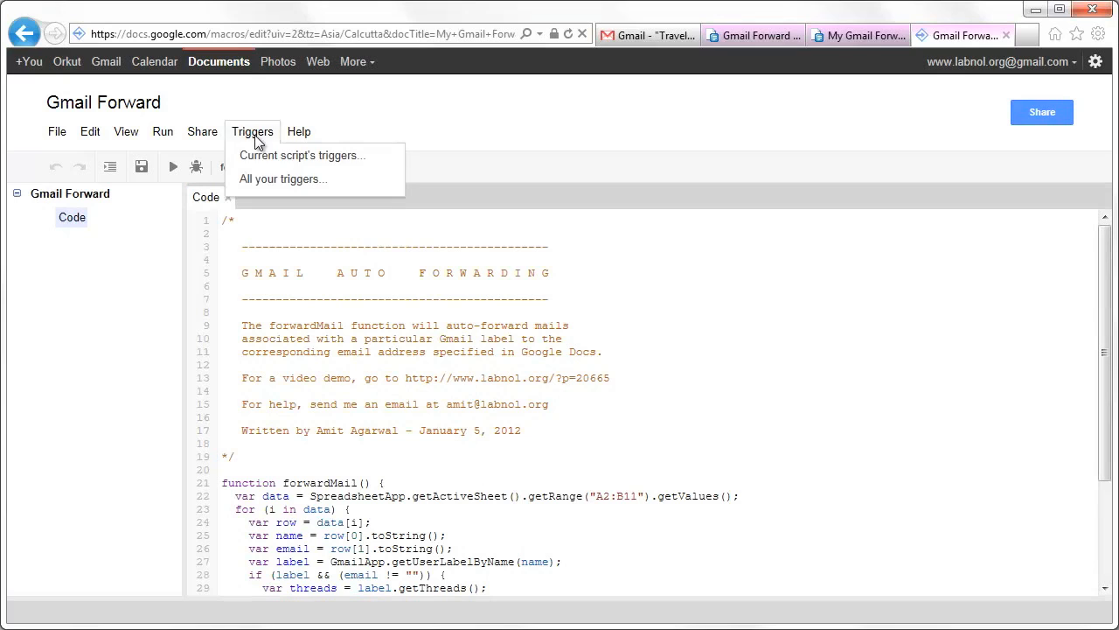
click(301, 153)
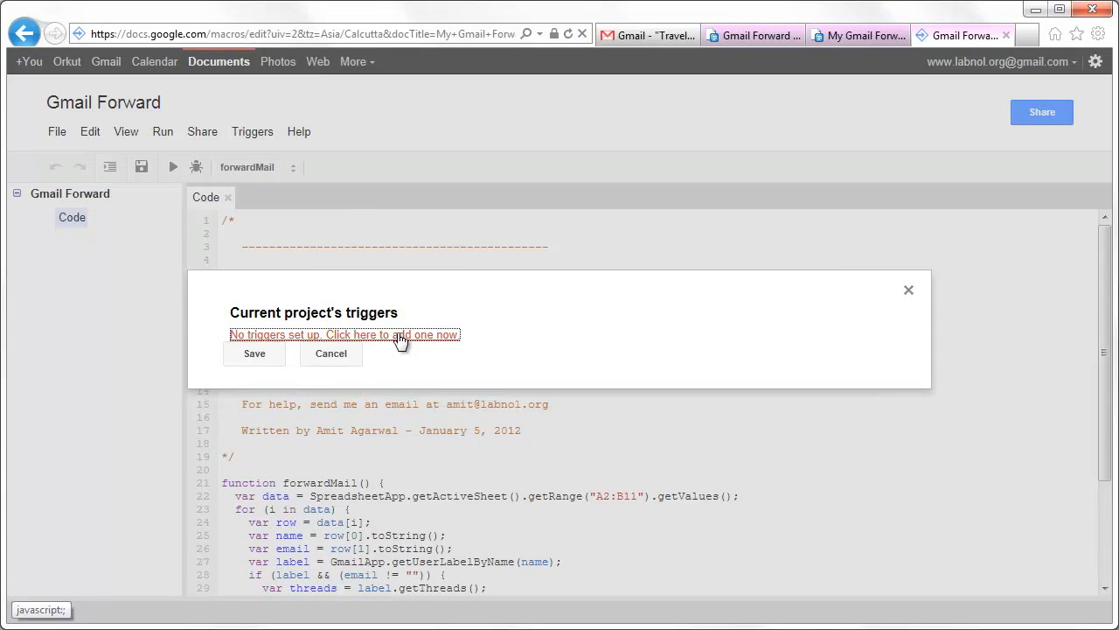
click(343, 334)
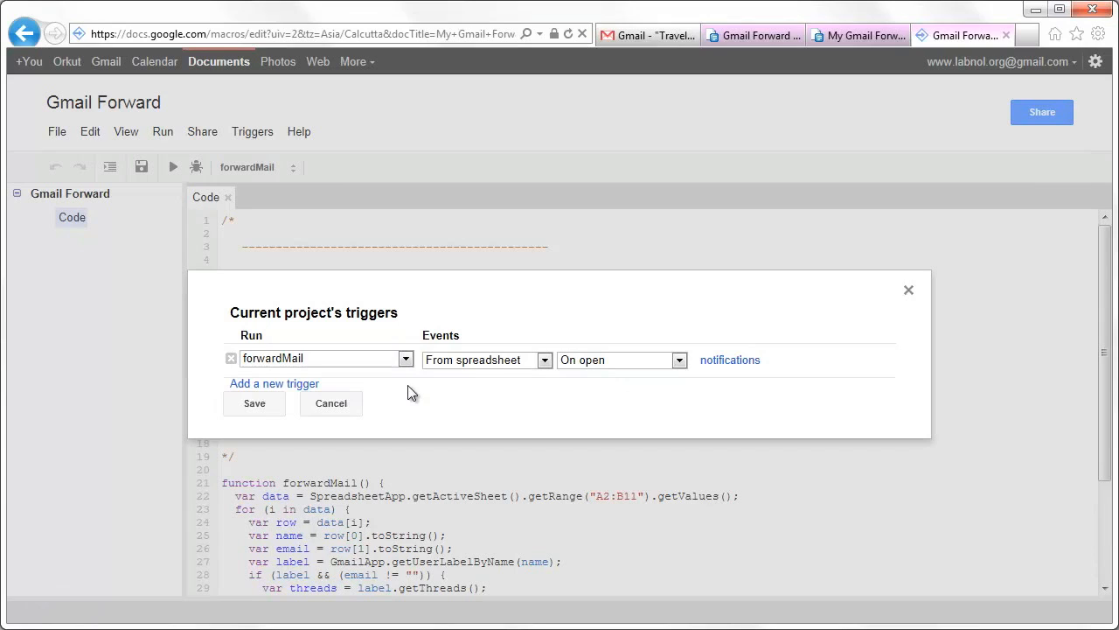
- Make the forwardMail trigger time-driven on a minutes timer every 5 minutes and save it
click(486, 360)
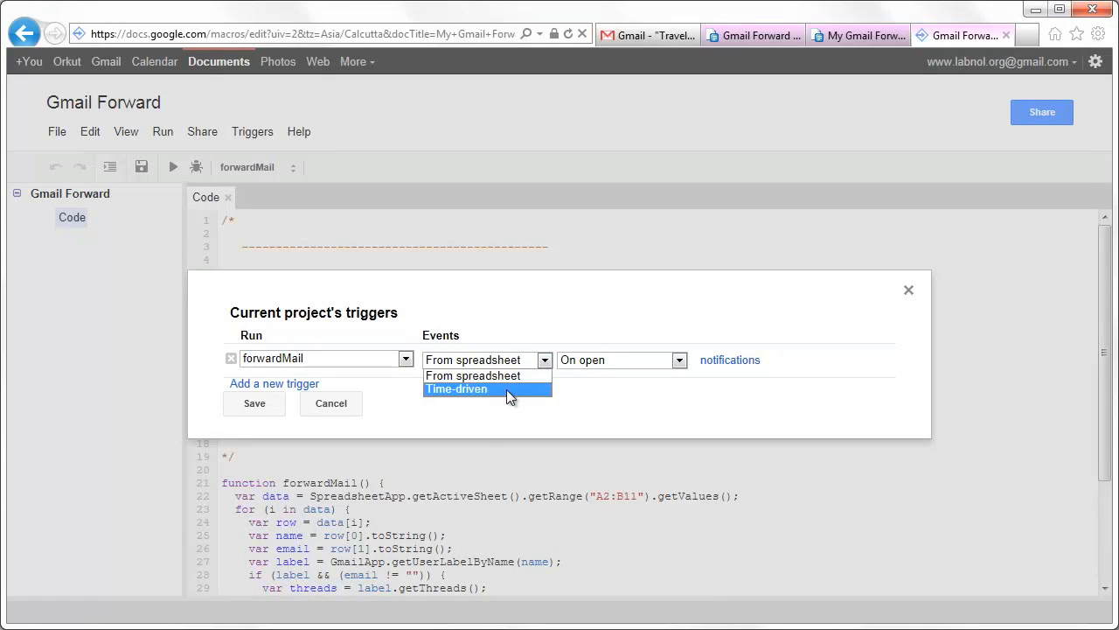
click(457, 388)
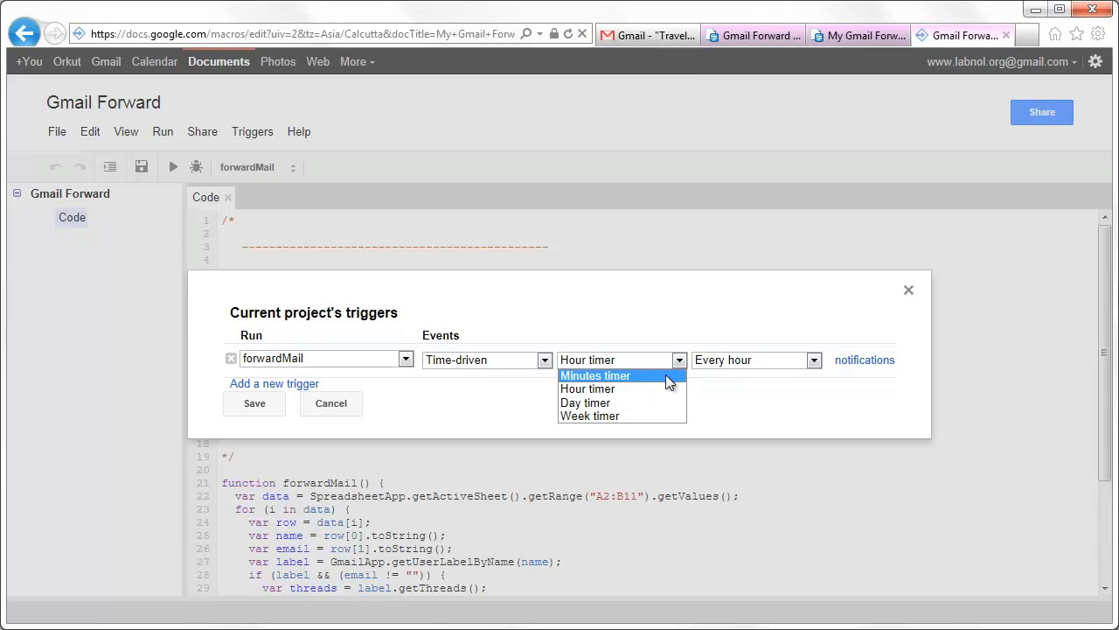
click(594, 374)
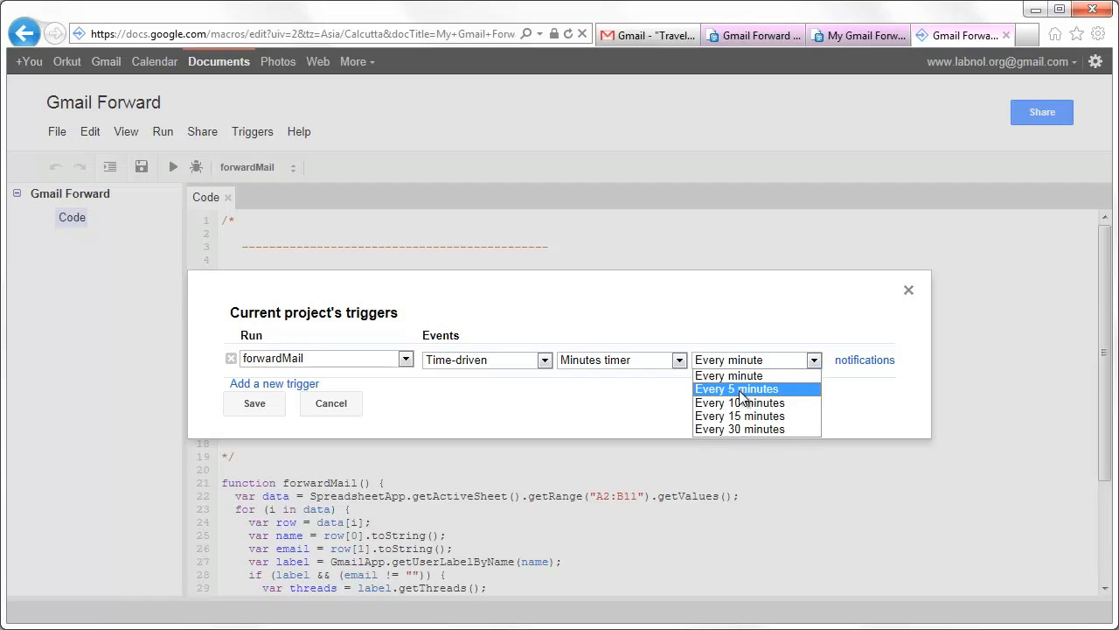
click(738, 389)
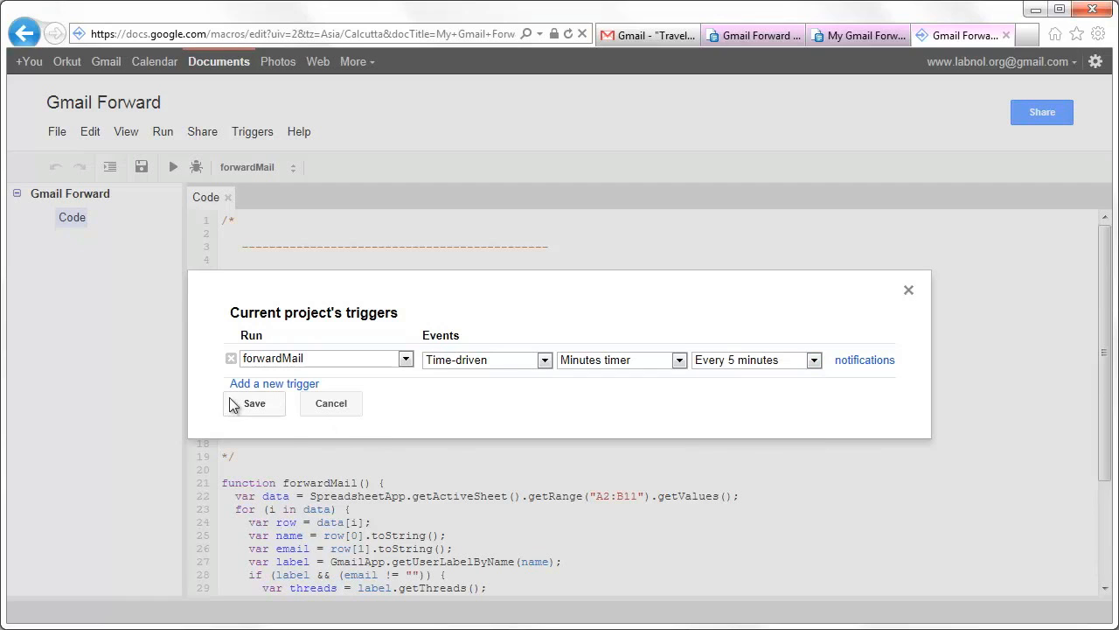
click(255, 402)
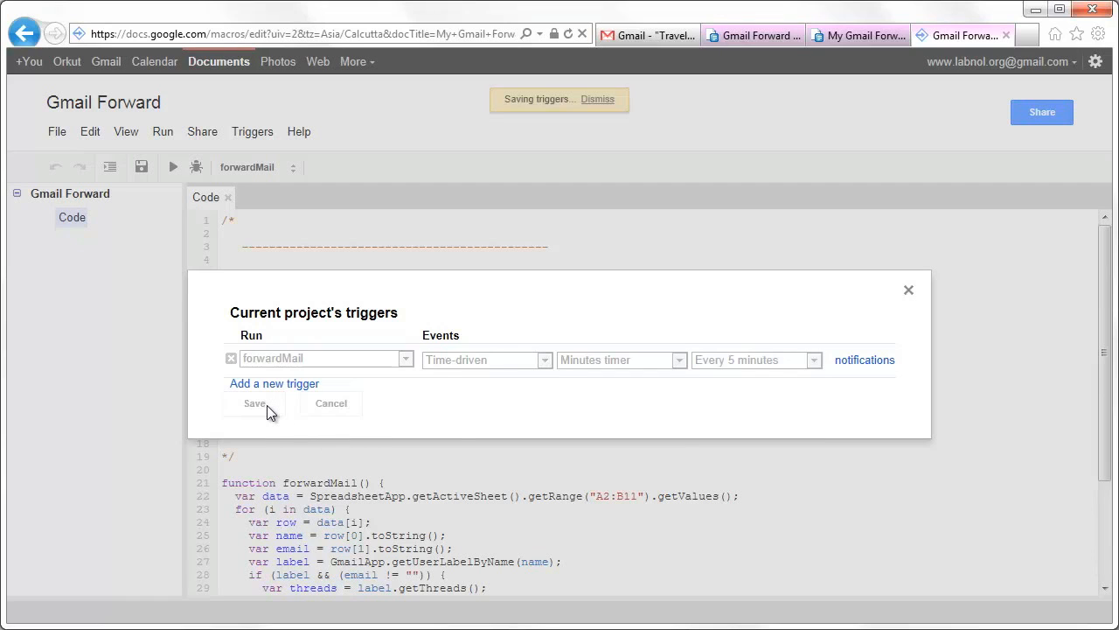
- Authorize the script's access to Gmail and Spreadsheets and save the trigger
click(253, 402)
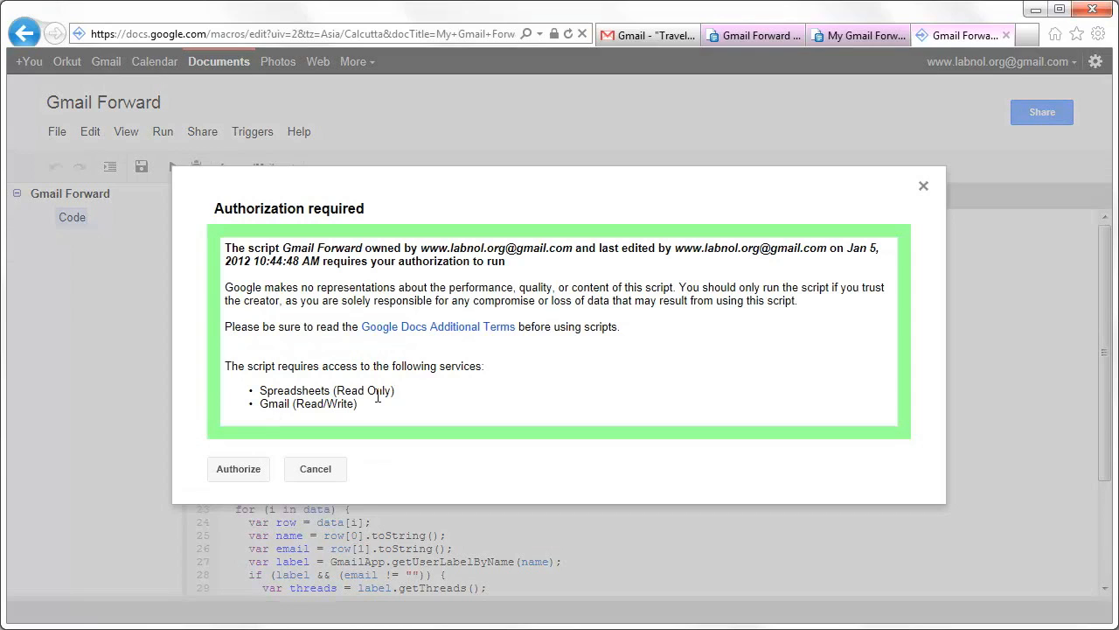
click(238, 469)
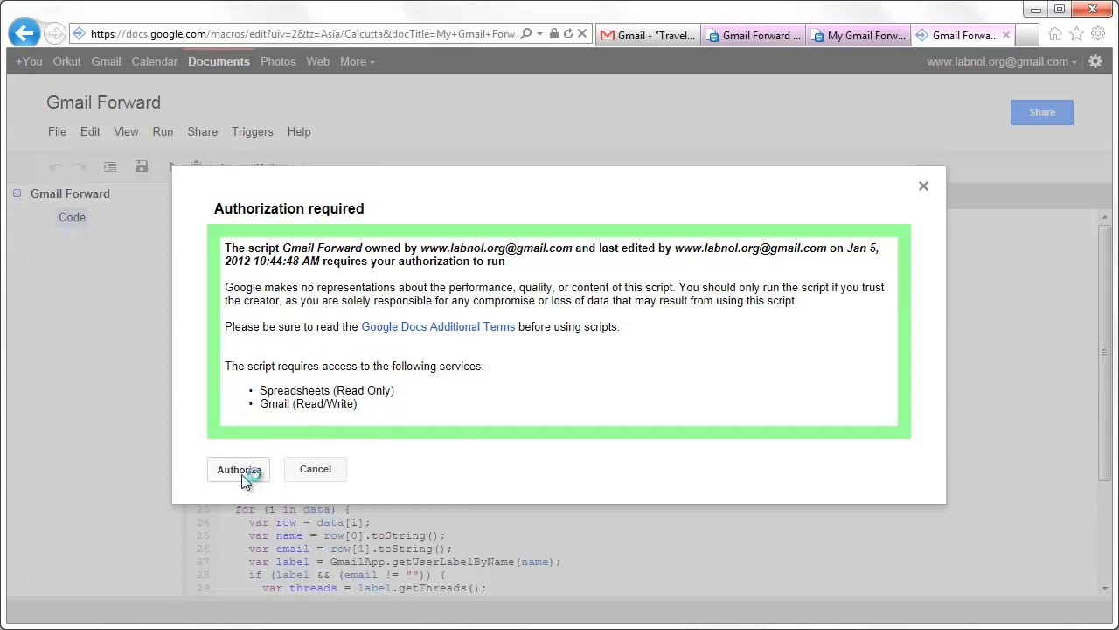
click(238, 469)
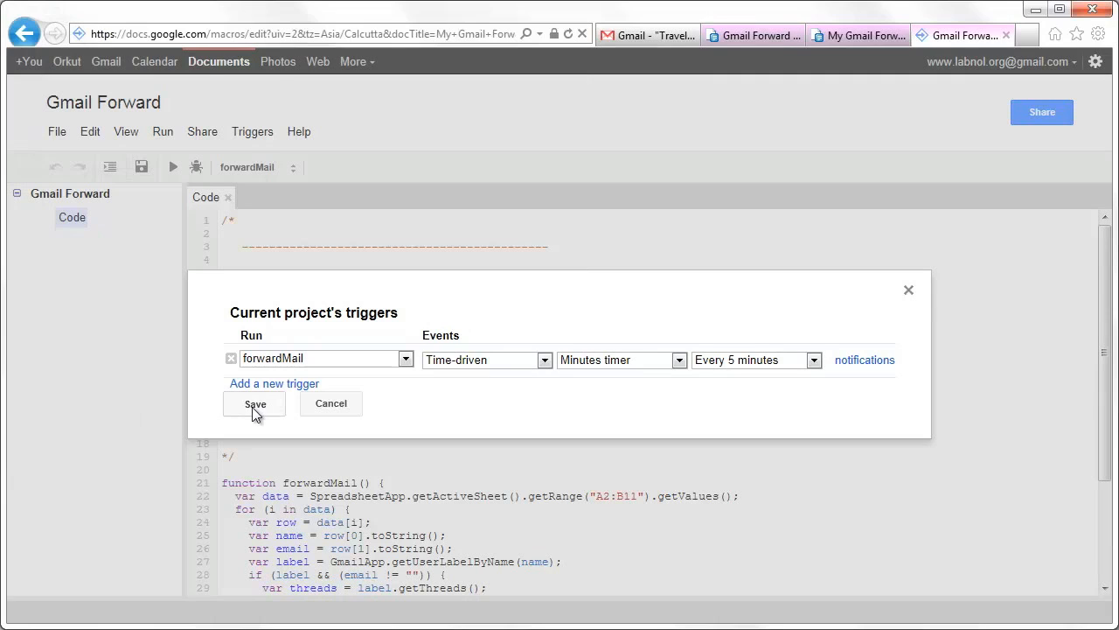
click(255, 402)
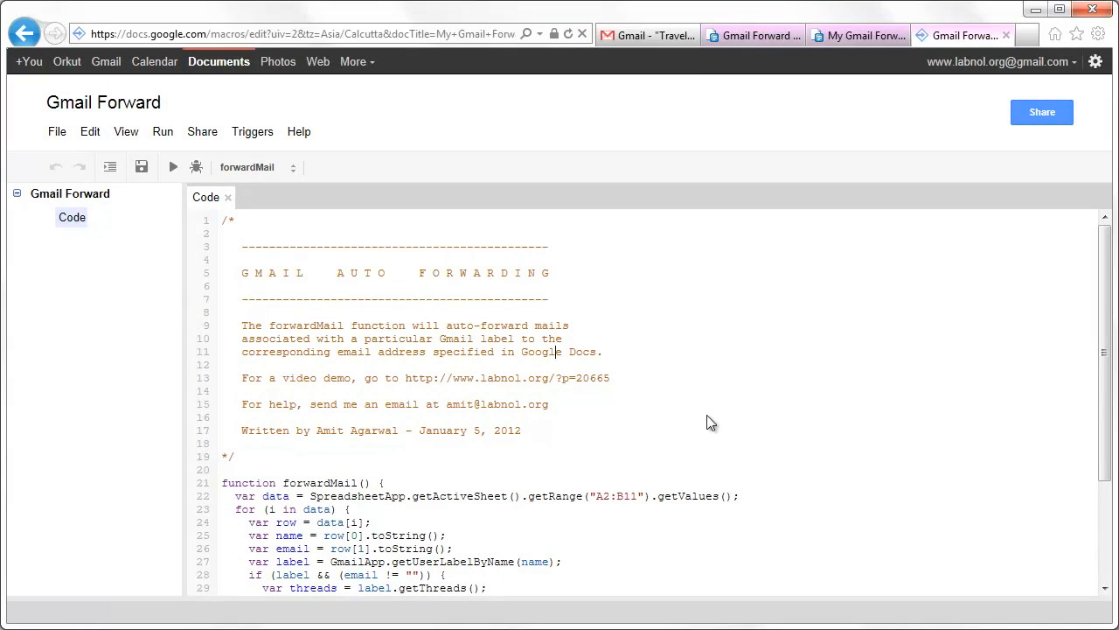
mouse_move(717, 437)
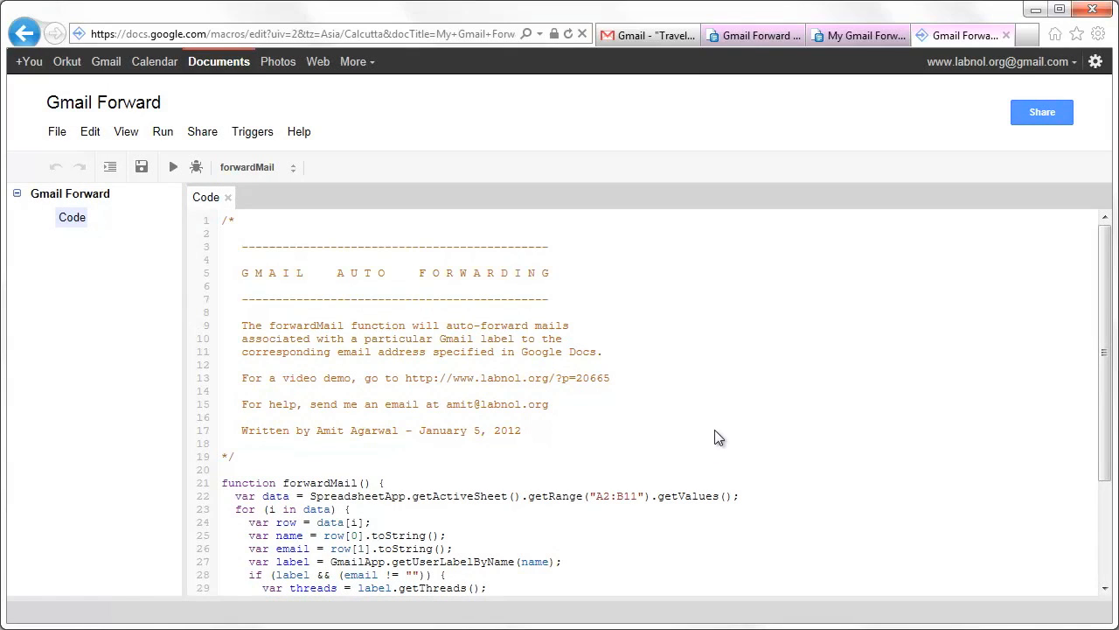